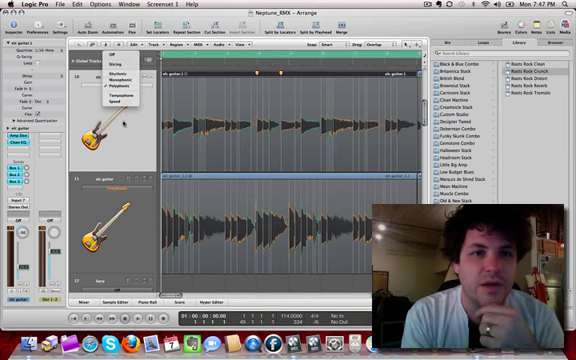
Pick a flex mode for the electric guitar track, then open the guitar region's options
left_click(105, 90)
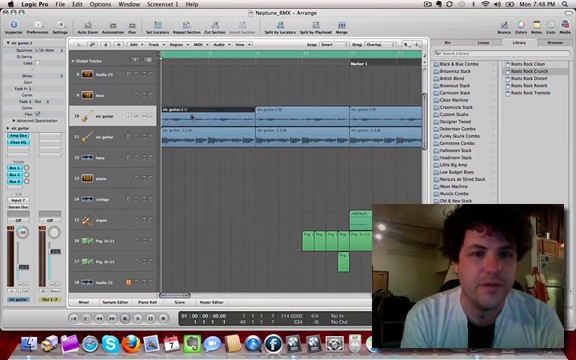
right_click(200, 120)
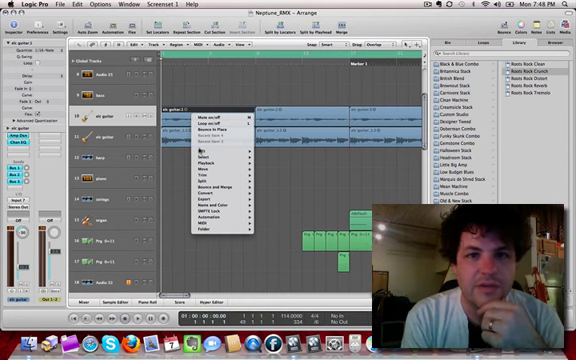
mouse_move(197, 162)
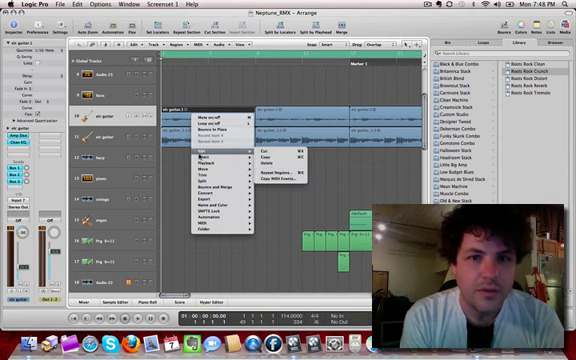
Browse the elec guitar region's Edit and Automation submenus
left_click(213, 160)
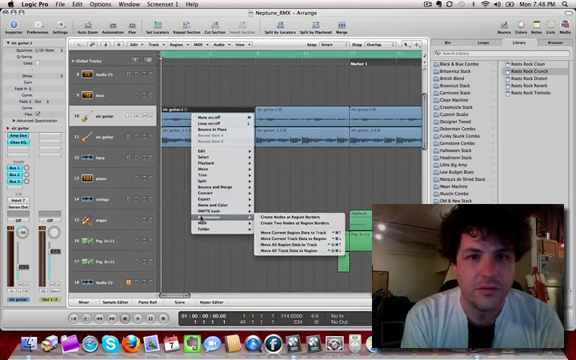
mouse_move(207, 194)
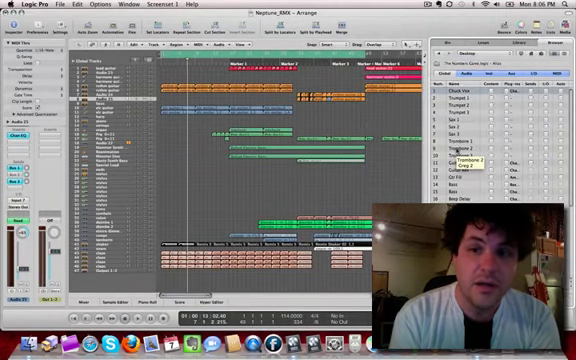
Scroll through The Numbers Game.logic track list in the Browser
scroll("down", 3)
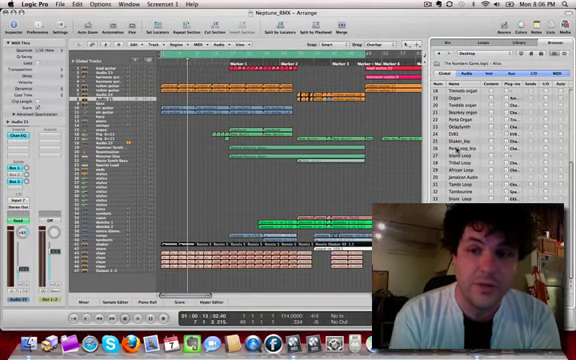